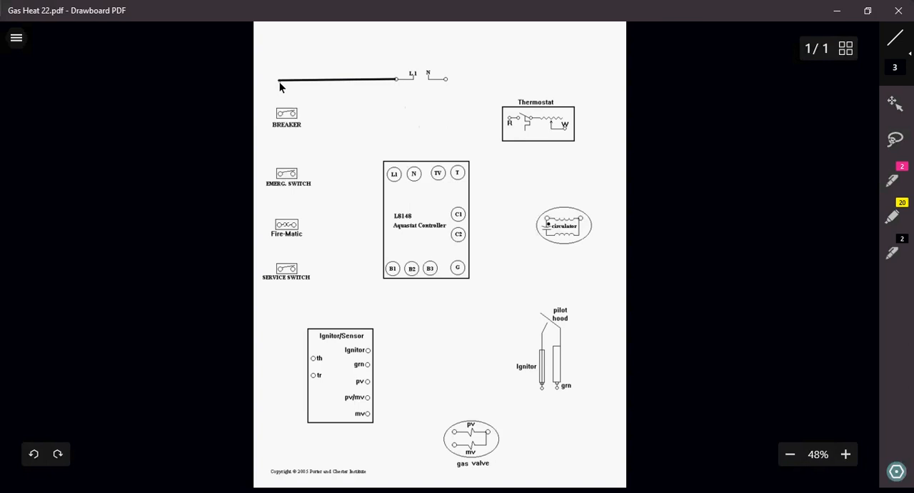
# Run the black wire from L1 down toward the breaker.
pyautogui.moveTo(280, 85); pyautogui.dragTo(279, 115)
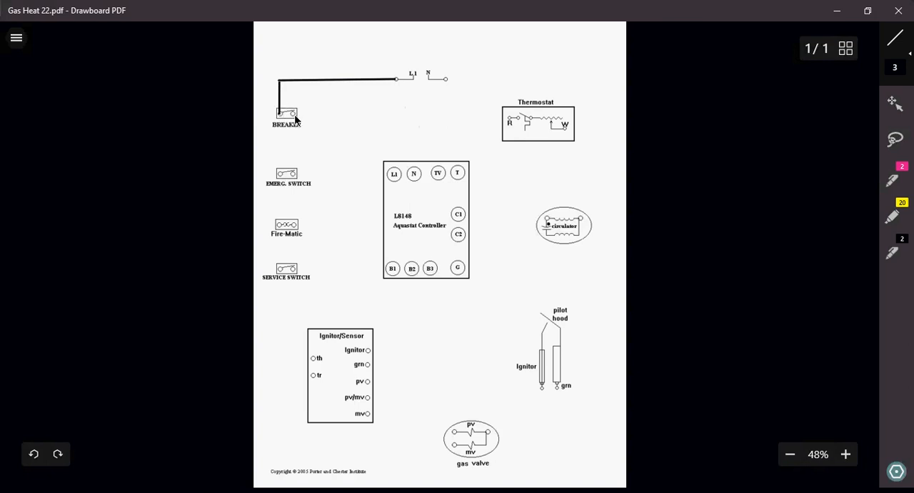
pyautogui.moveTo(292, 141)
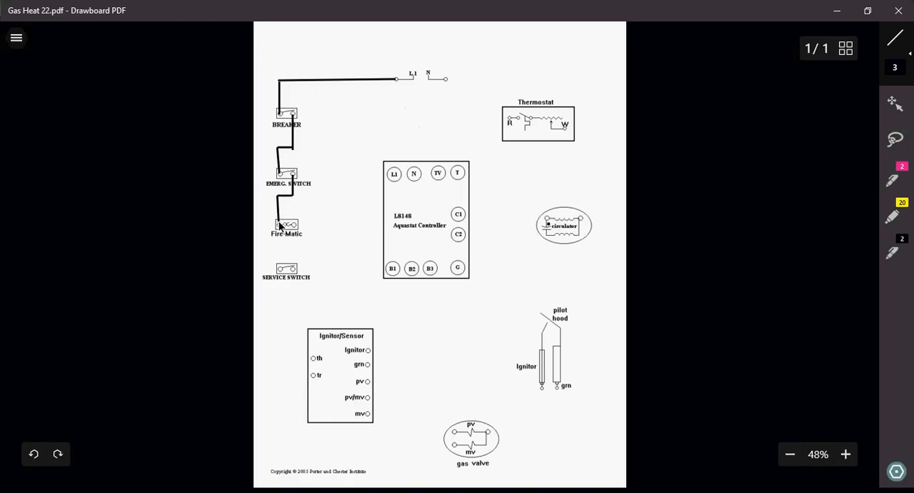
pyautogui.moveTo(295, 241)
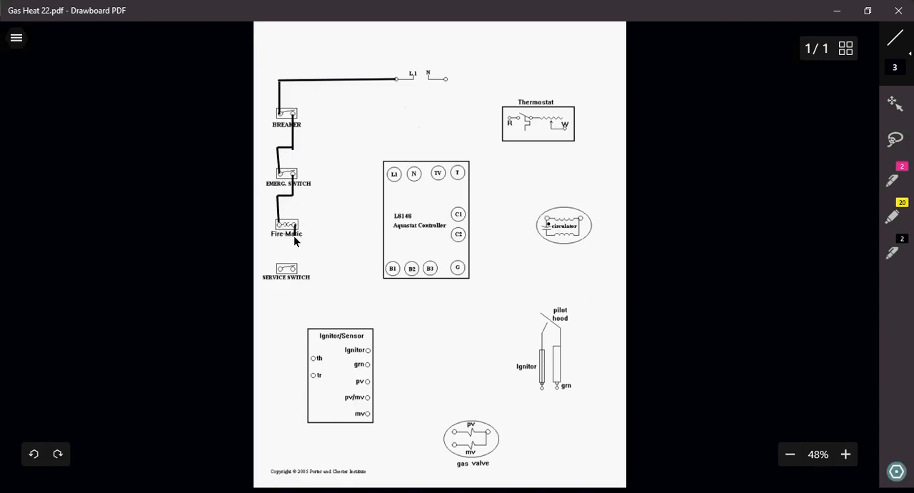
pyautogui.moveTo(291, 249)
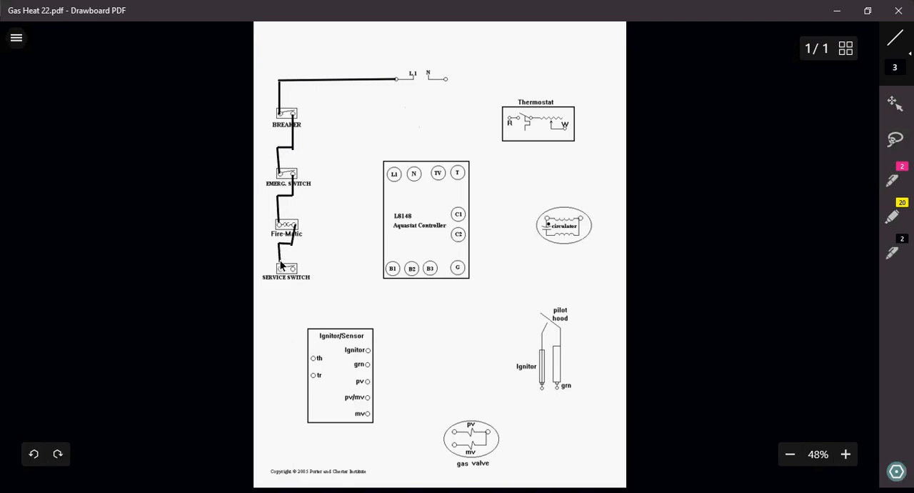
pyautogui.moveTo(343, 188)
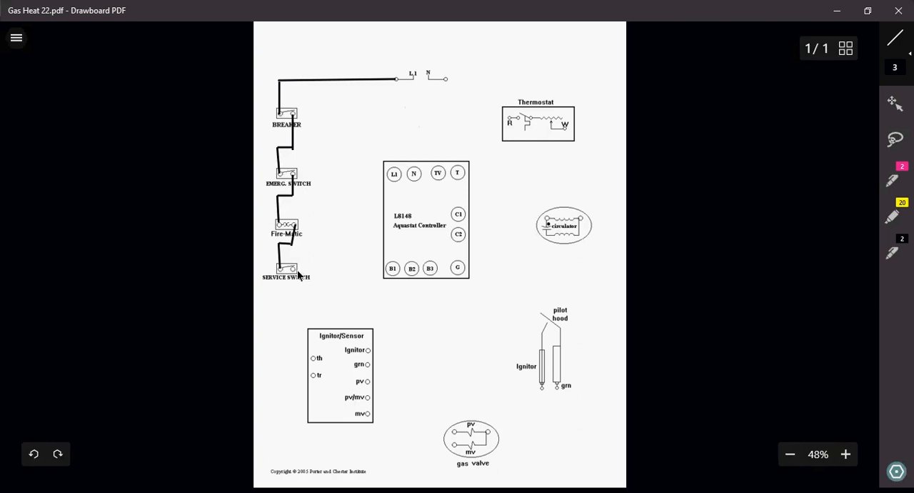
# Extend the black wire from the service switch to the aquastat's L1 terminal.
pyautogui.moveTo(289, 272); pyautogui.dragTo(357, 273)
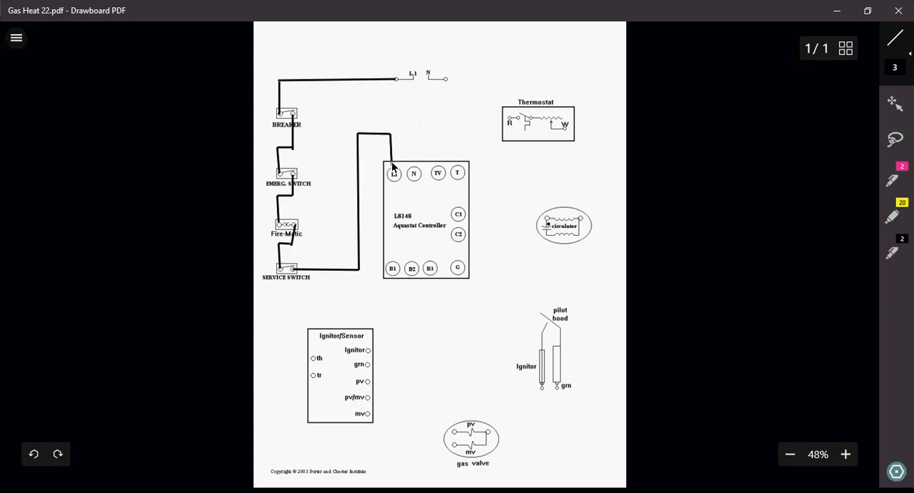
pyautogui.moveTo(674, 131)
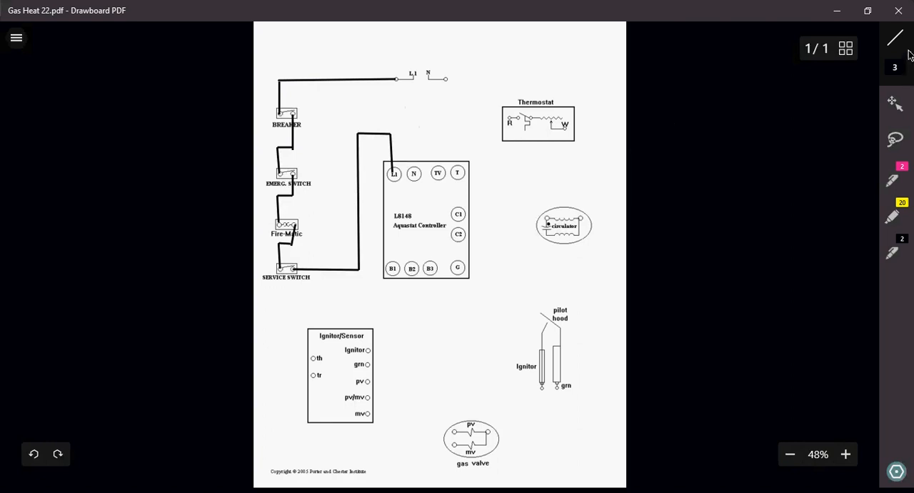
# Set the line colour to blue for the N-to-aquastat neutral wire.
pyautogui.click(895, 38)
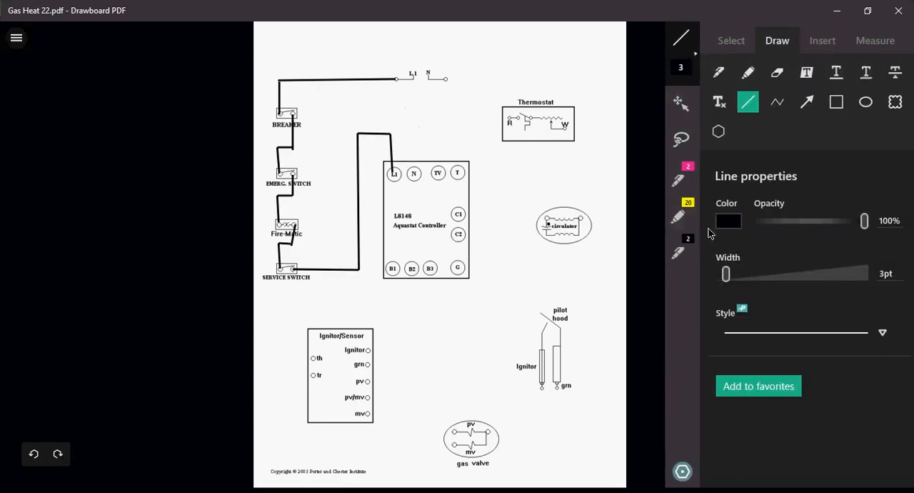
pyautogui.click(727, 221)
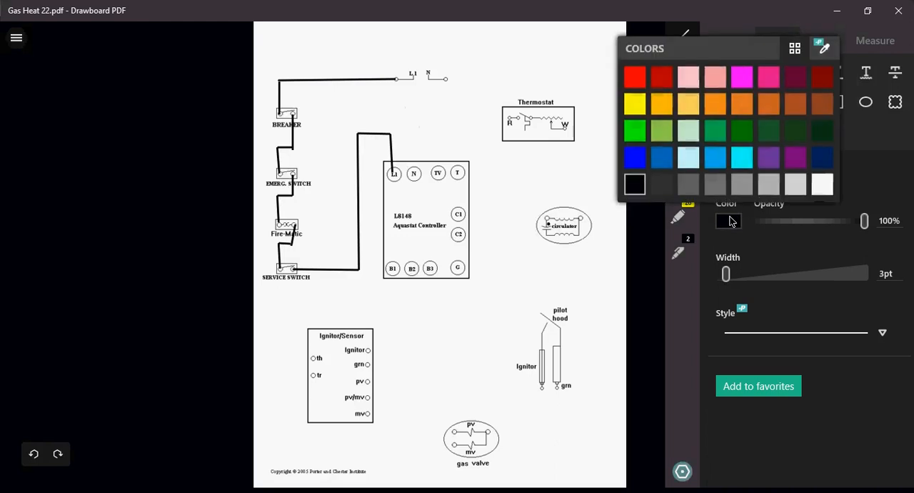
pyautogui.click(634, 130)
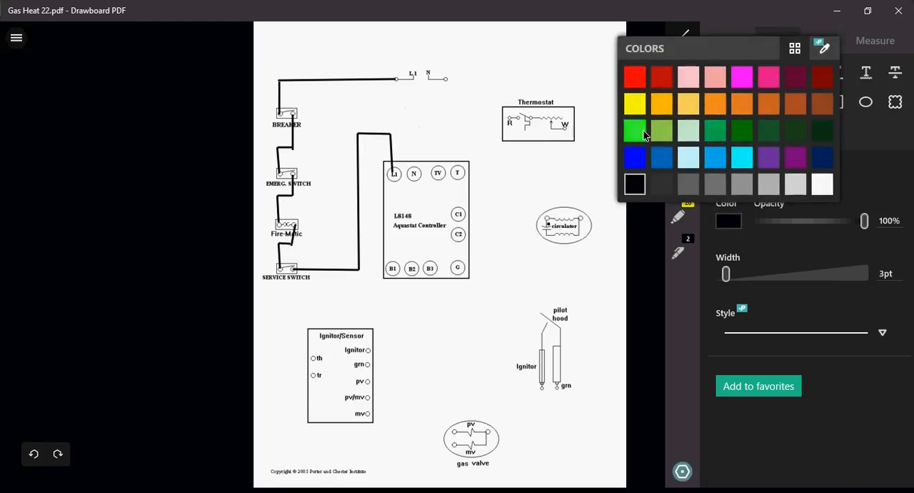
pyautogui.click(660, 157)
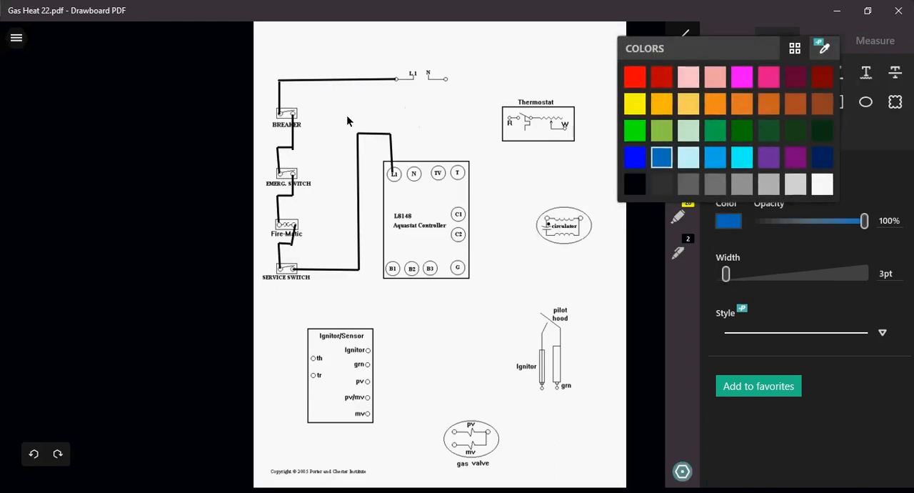
pyautogui.moveTo(729, 247)
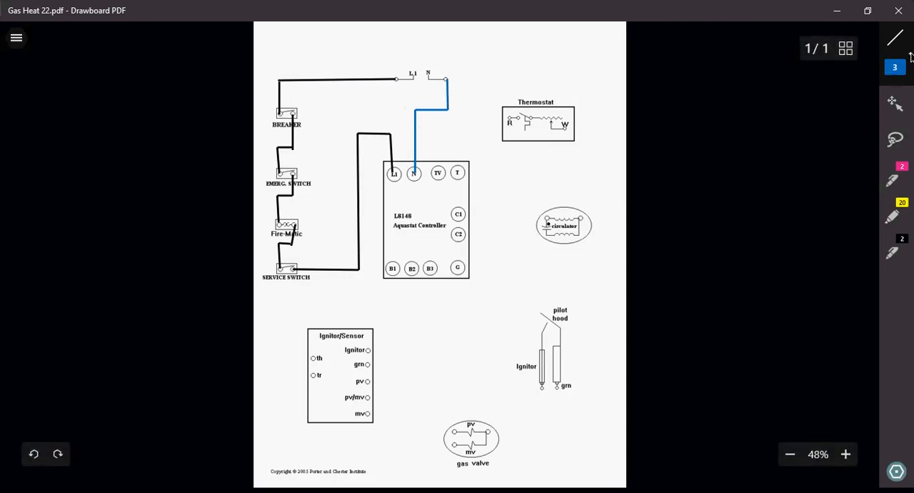
# Switch the line colour to red and finish the red wire at the thermostat's R terminal.
pyautogui.click(895, 38)
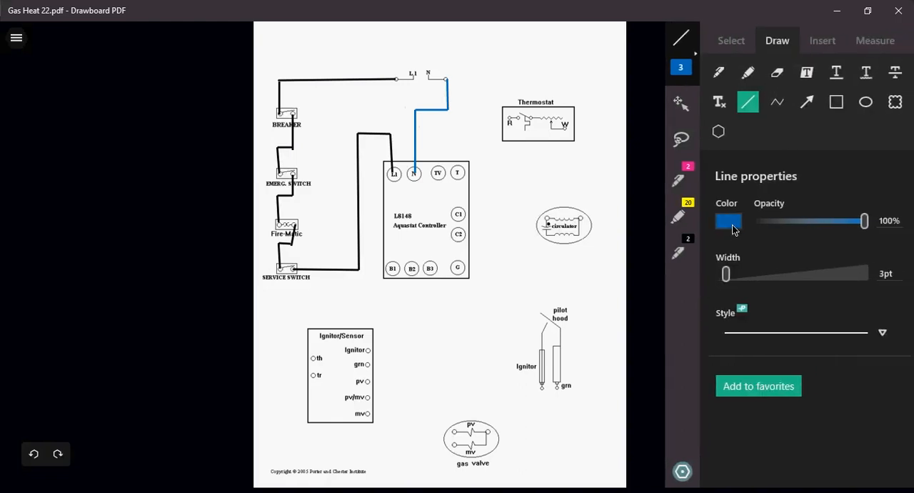
pyautogui.click(728, 222)
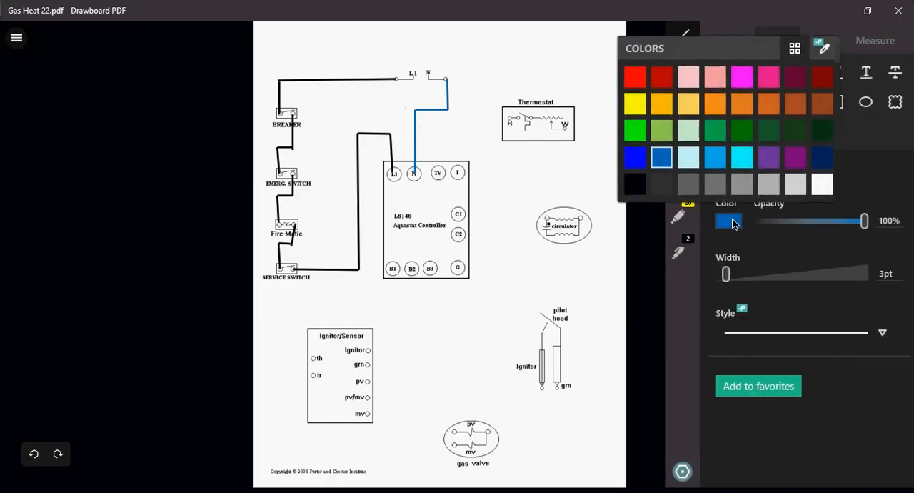
pyautogui.click(634, 77)
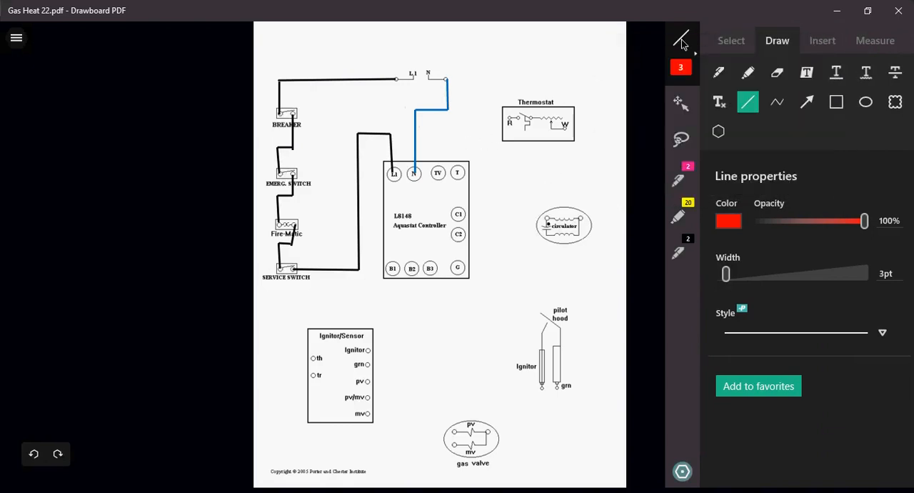
pyautogui.click(680, 40)
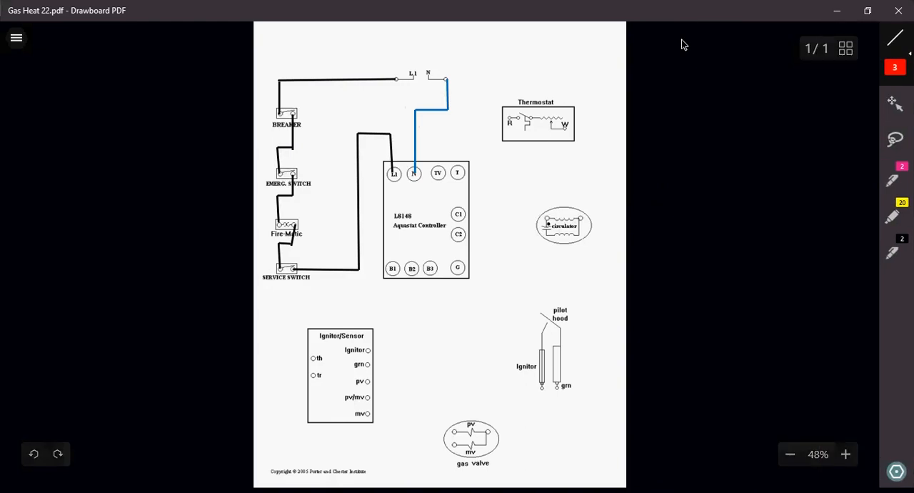
pyautogui.moveTo(471, 170)
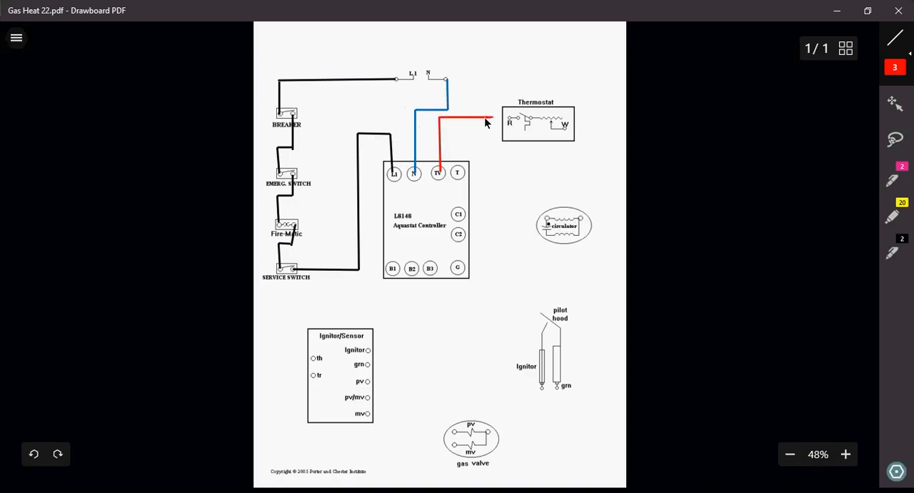
pyautogui.moveTo(485, 119); pyautogui.dragTo(514, 119)
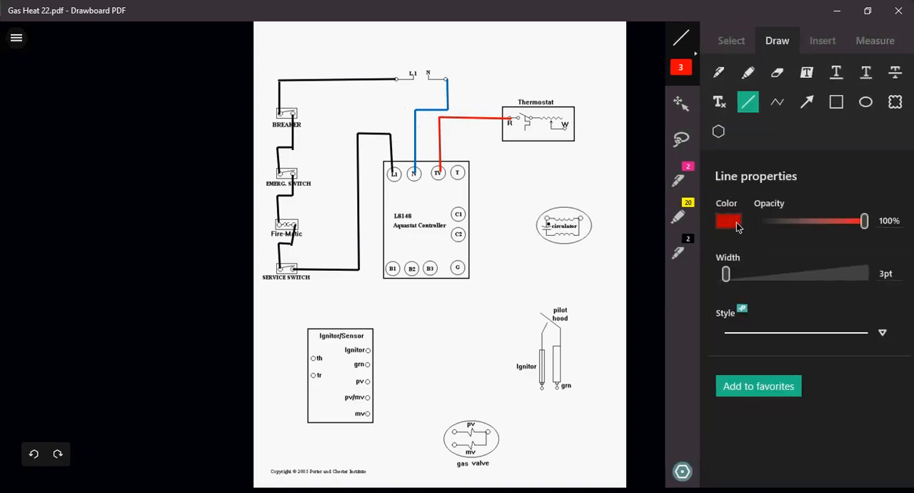
# Draw an orange-yellow wire from the thermostat's W terminal down and across to the aquastat's T terminal.
pyautogui.click(728, 220)
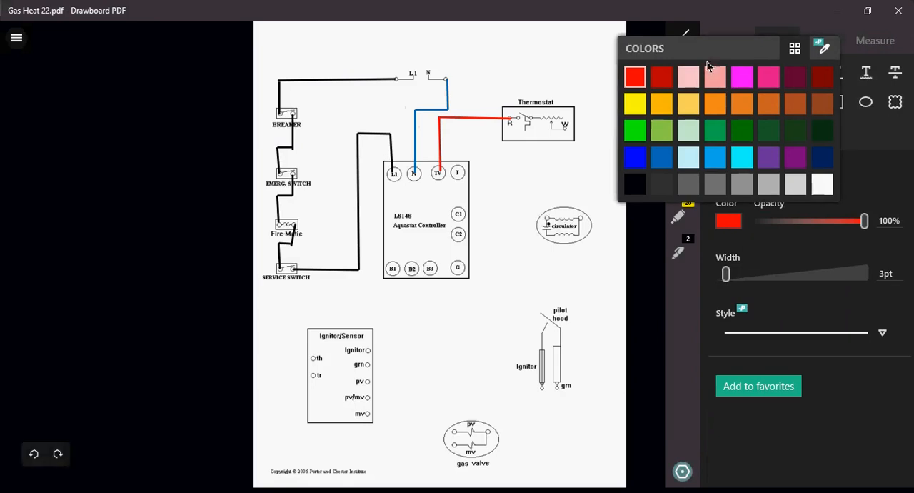
pyautogui.click(660, 104)
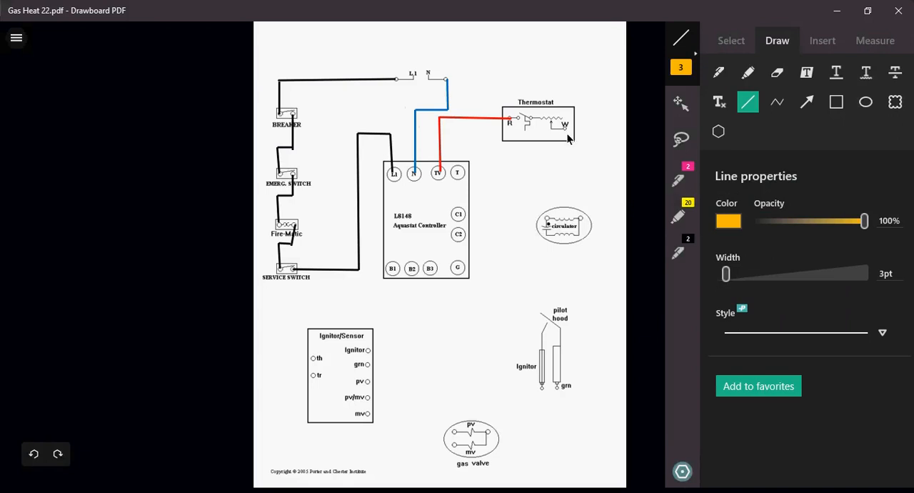
pyautogui.moveTo(565, 137); pyautogui.dragTo(564, 166)
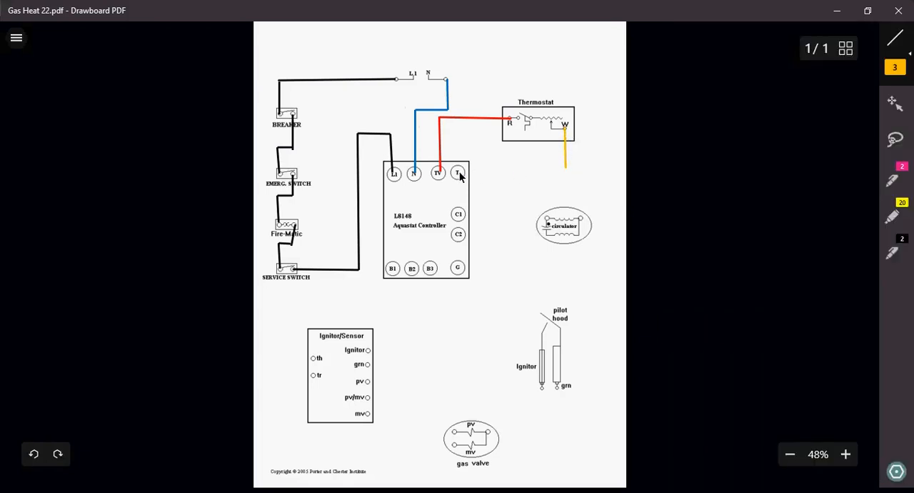
pyautogui.moveTo(461, 172); pyautogui.dragTo(567, 172)
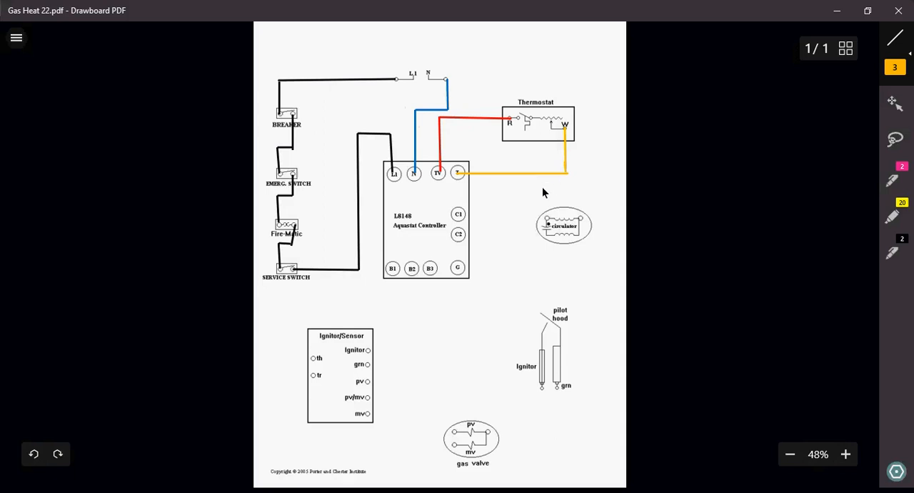
pyautogui.moveTo(453, 160)
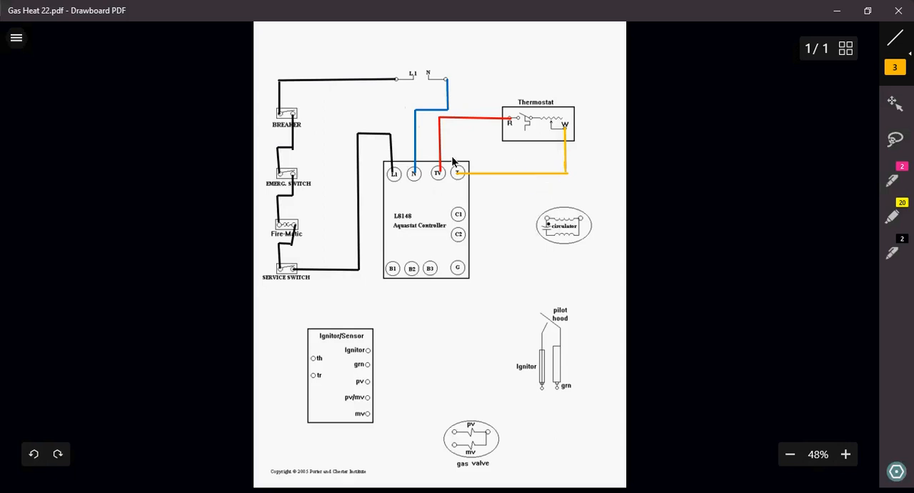
pyautogui.moveTo(521, 131)
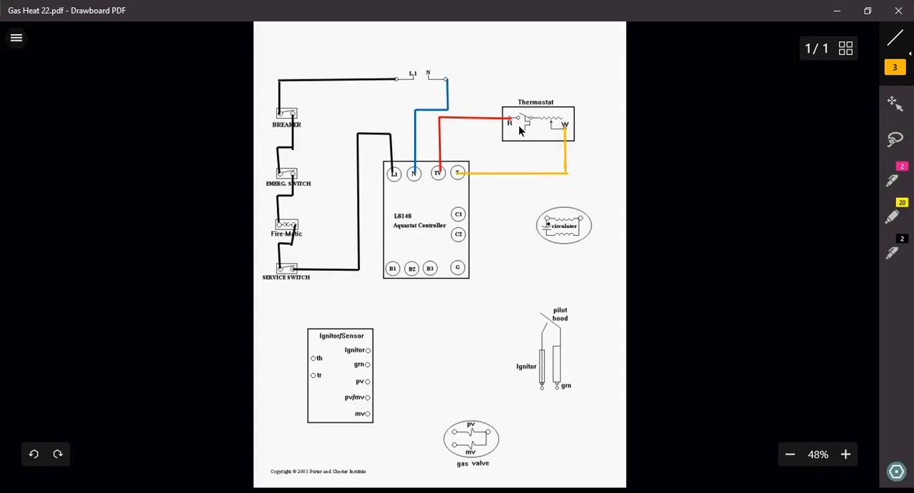
pyautogui.moveTo(441, 177)
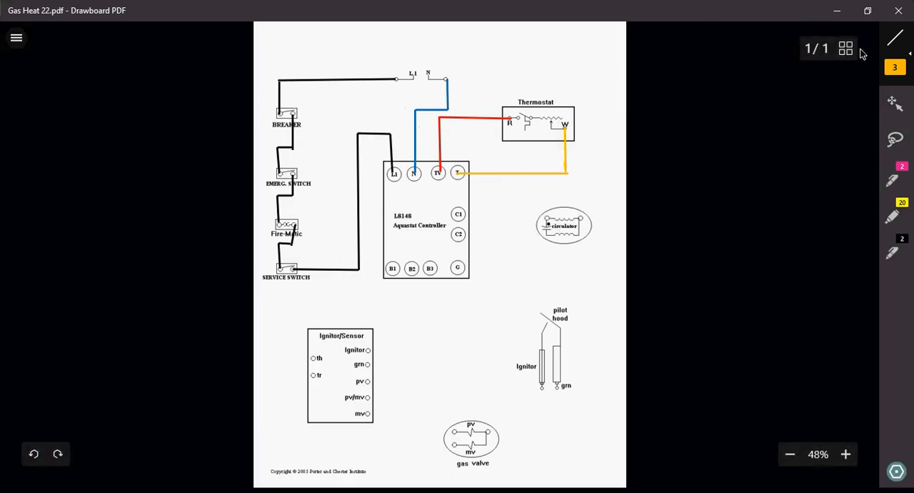
# Switch the line colour back to black and draw a wire from C1/C2 toward the circulator.
pyautogui.click(895, 37)
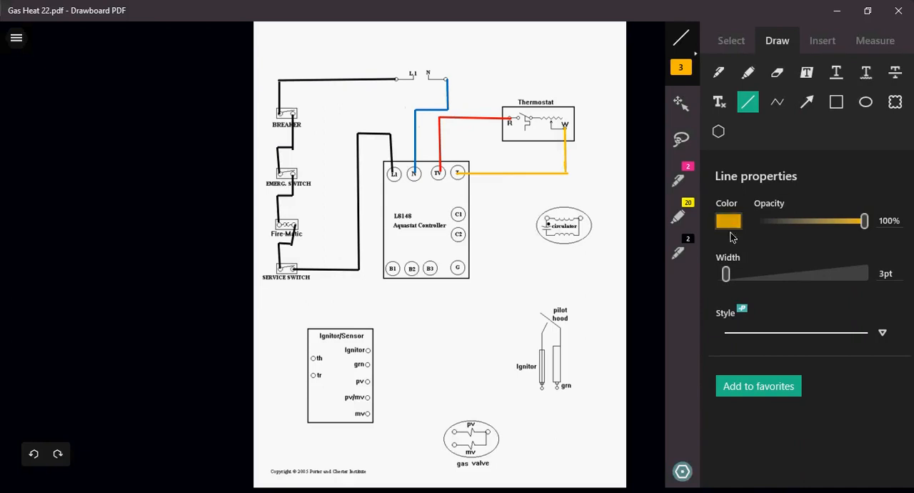
pyautogui.click(728, 221)
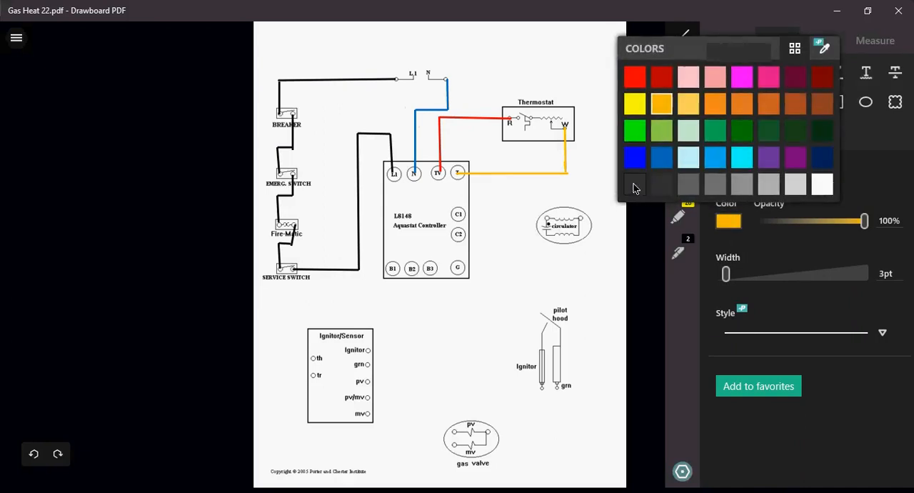
pyautogui.click(634, 183)
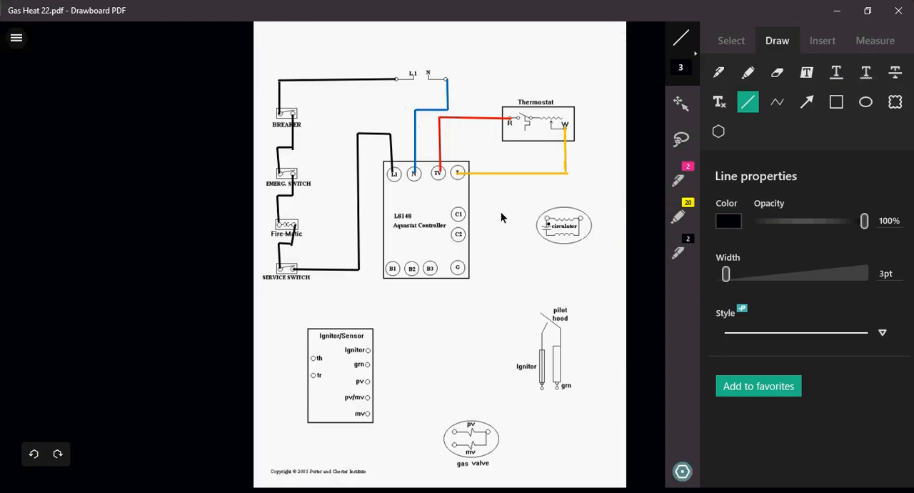
pyautogui.moveTo(457, 216); pyautogui.dragTo(527, 223)
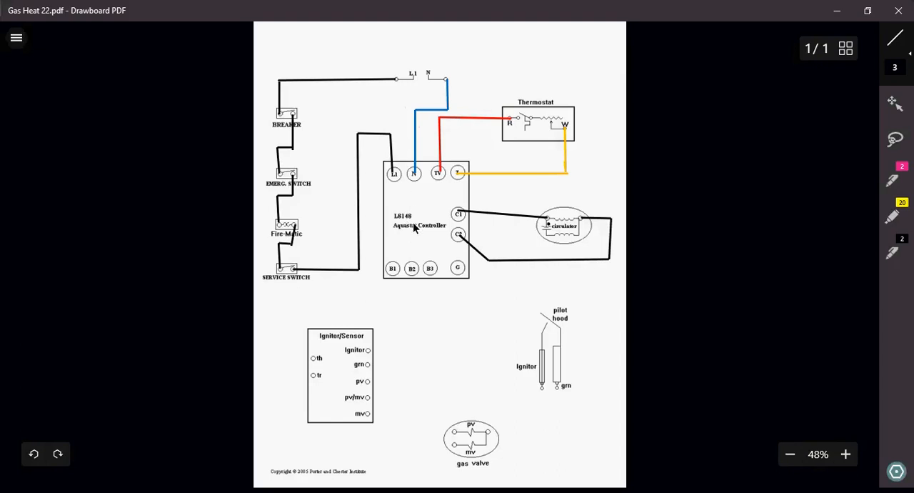
pyautogui.moveTo(461, 234)
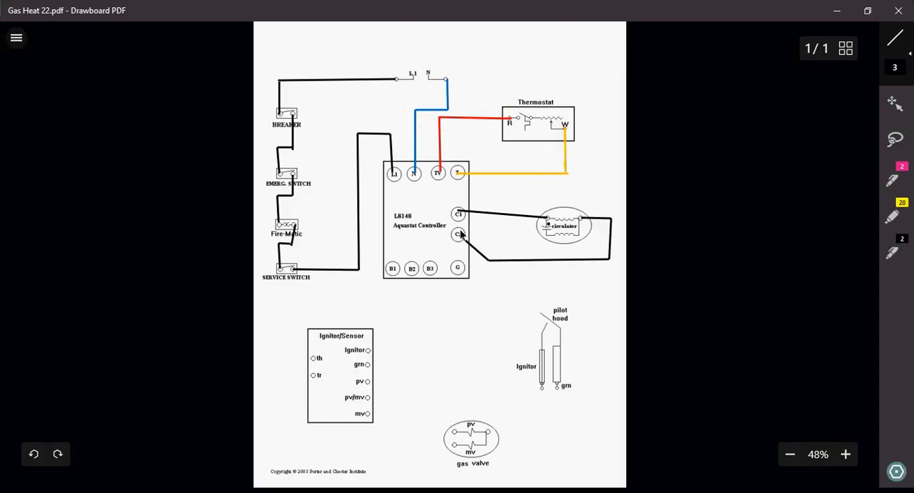
pyautogui.moveTo(568, 220)
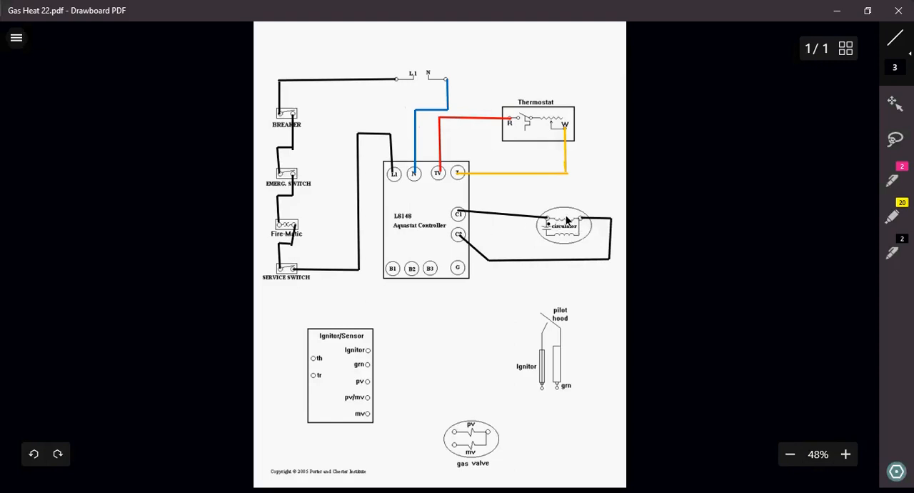
pyautogui.moveTo(567, 227)
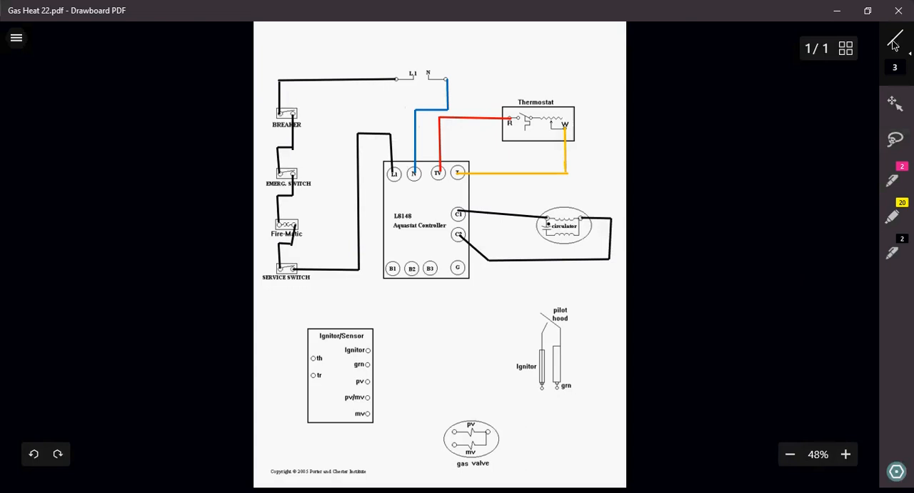
# Draw a red wire from B1 down, left below the controller, and down to the th terminal.
pyautogui.click(895, 41)
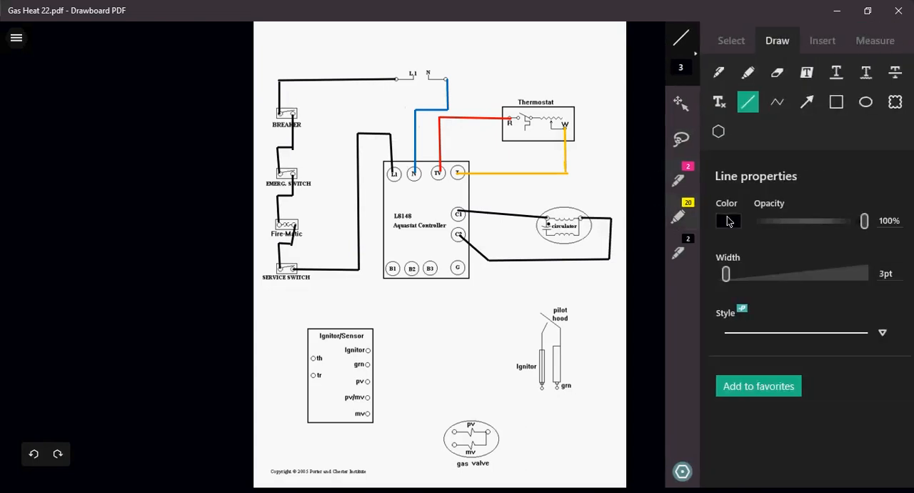
pyautogui.click(728, 220)
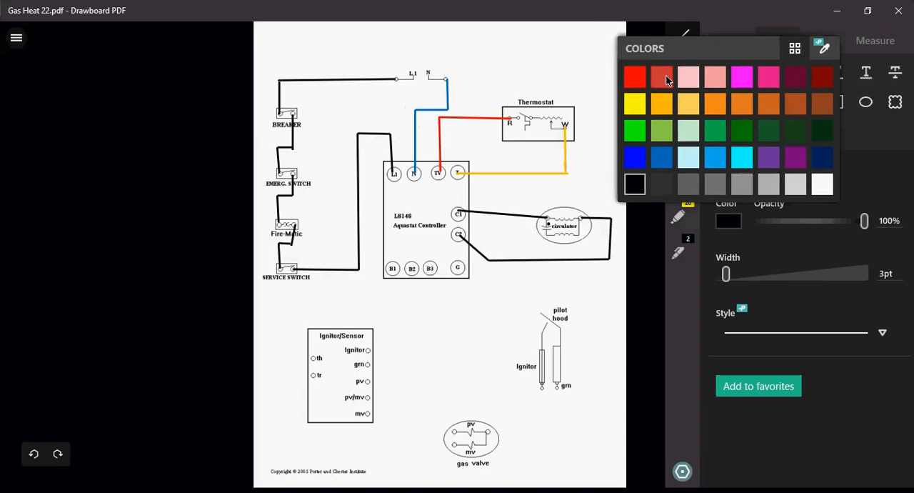
pyautogui.click(634, 76)
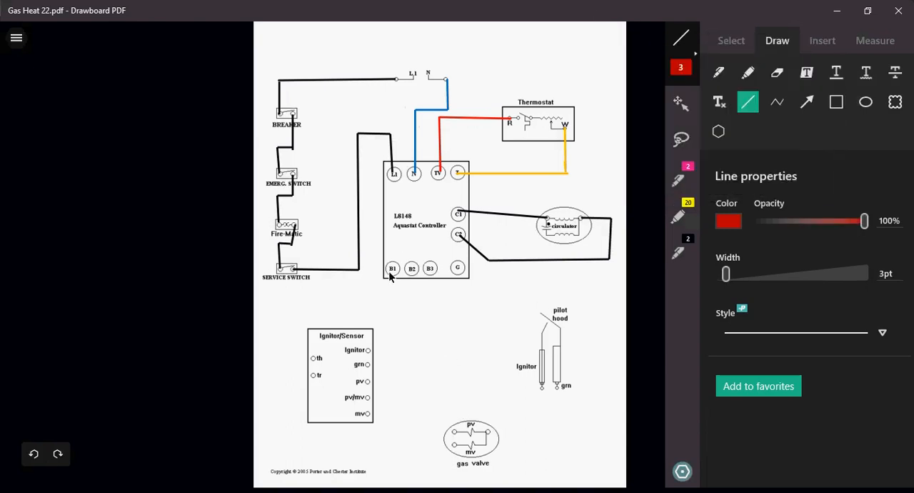
pyautogui.moveTo(393, 274); pyautogui.dragTo(392, 307)
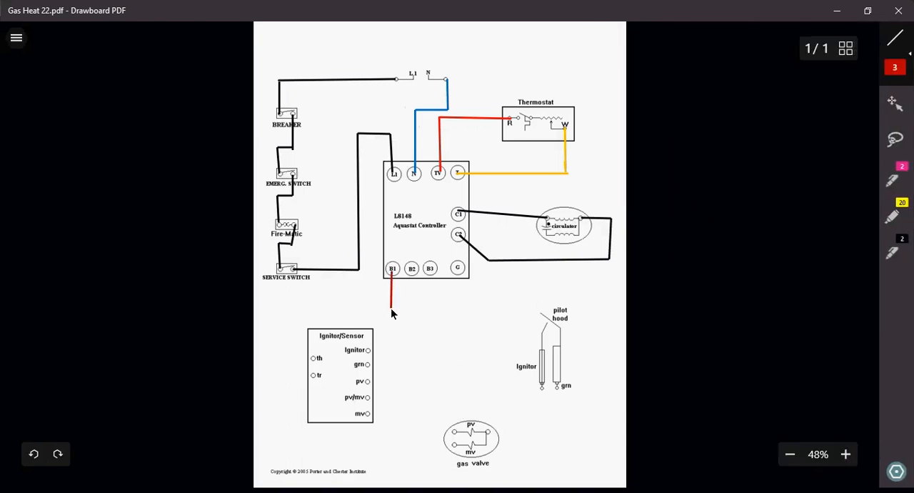
pyautogui.moveTo(391, 307); pyautogui.dragTo(298, 308)
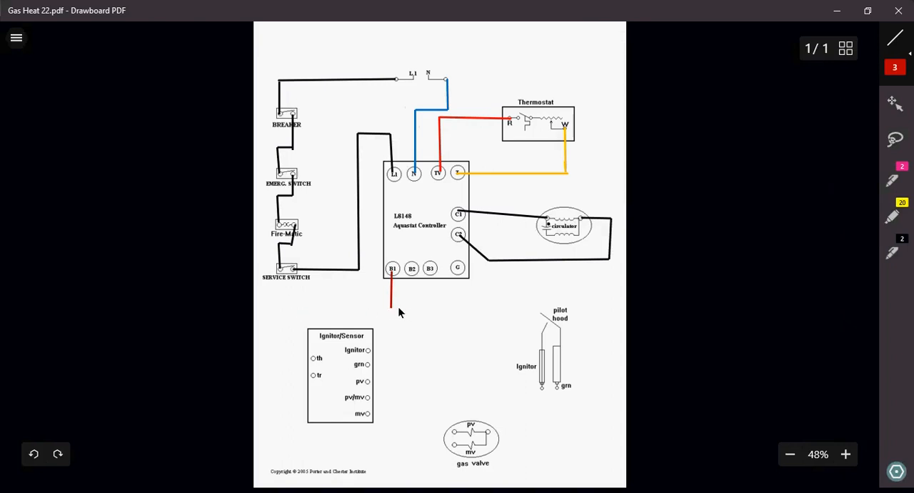
pyautogui.moveTo(391, 307); pyautogui.dragTo(296, 307)
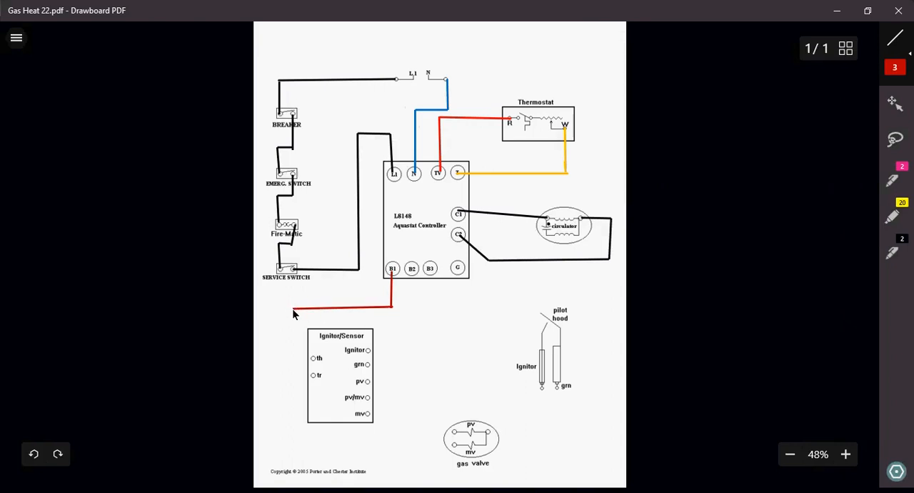
pyautogui.moveTo(293, 313); pyautogui.dragTo(292, 357)
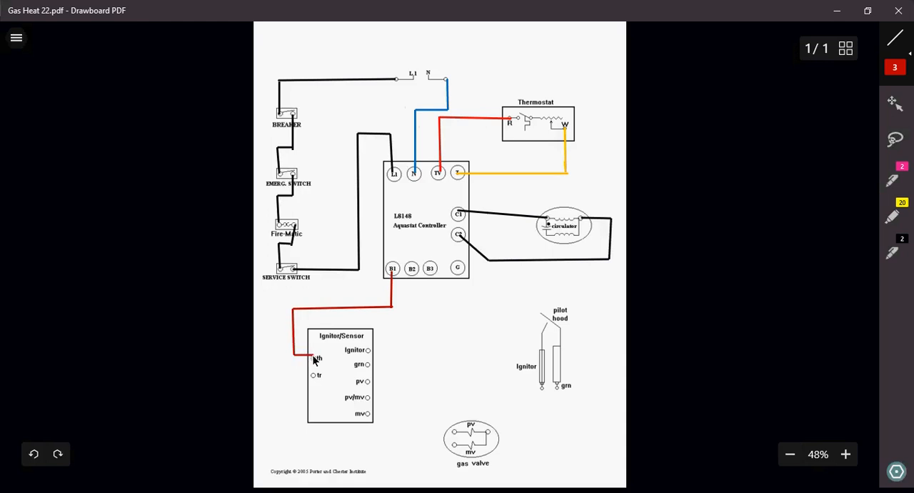
pyautogui.moveTo(592, 412)
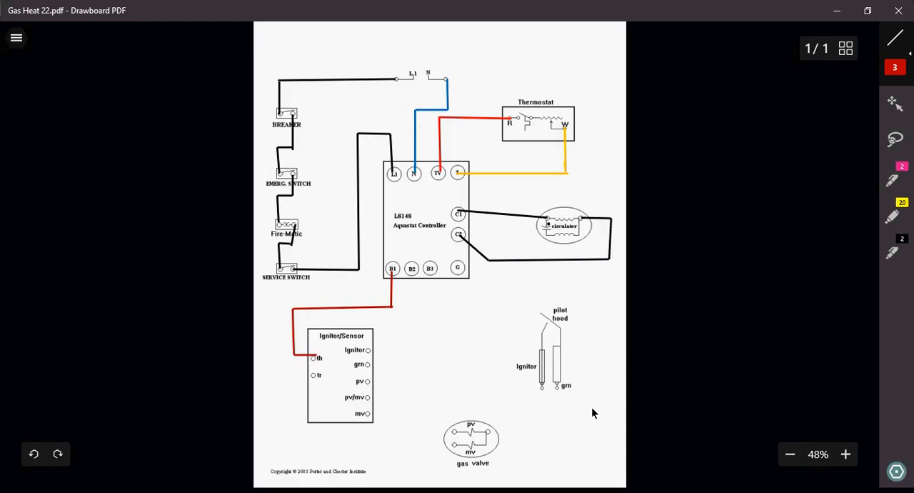
pyautogui.moveTo(799, 180)
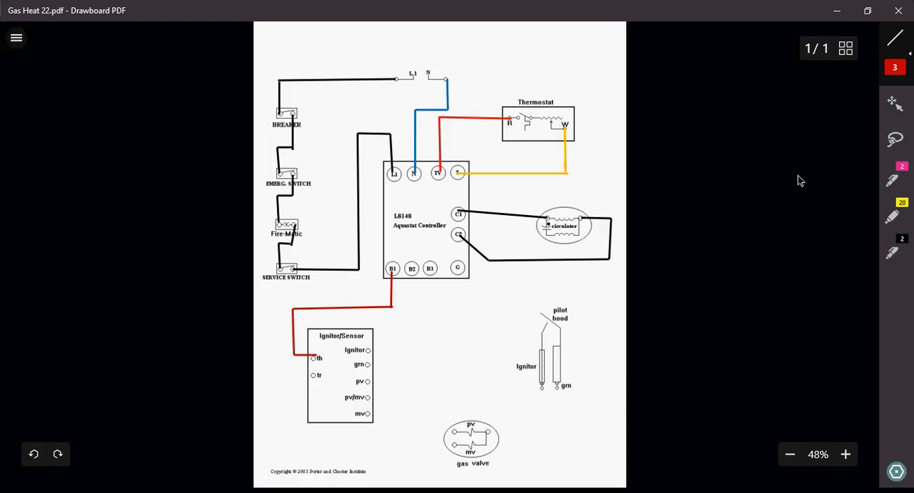
pyautogui.moveTo(390, 183)
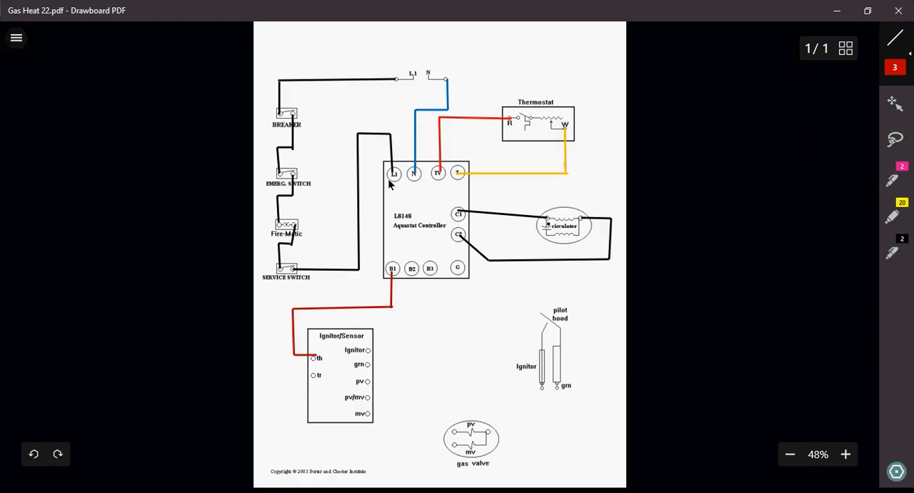
pyautogui.moveTo(313, 380)
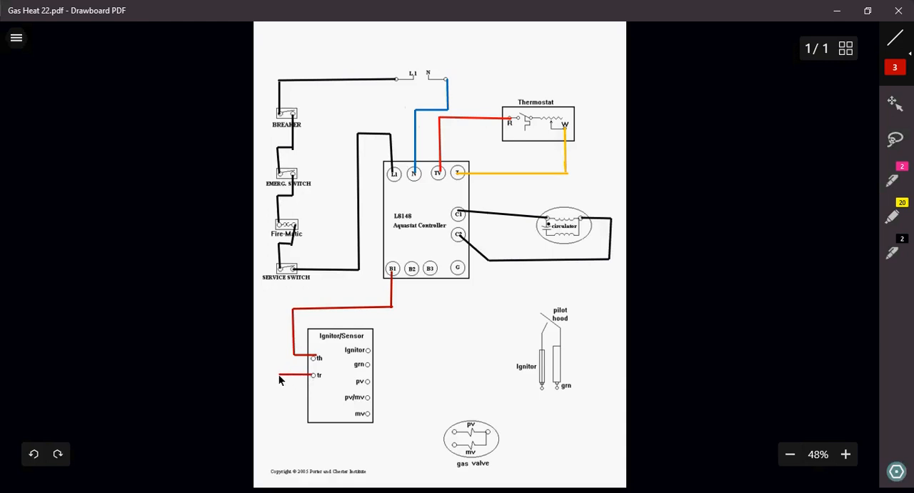
# Draw a red wire from the tr terminal up to B3.
pyautogui.moveTo(279, 298); pyautogui.dragTo(278, 376)
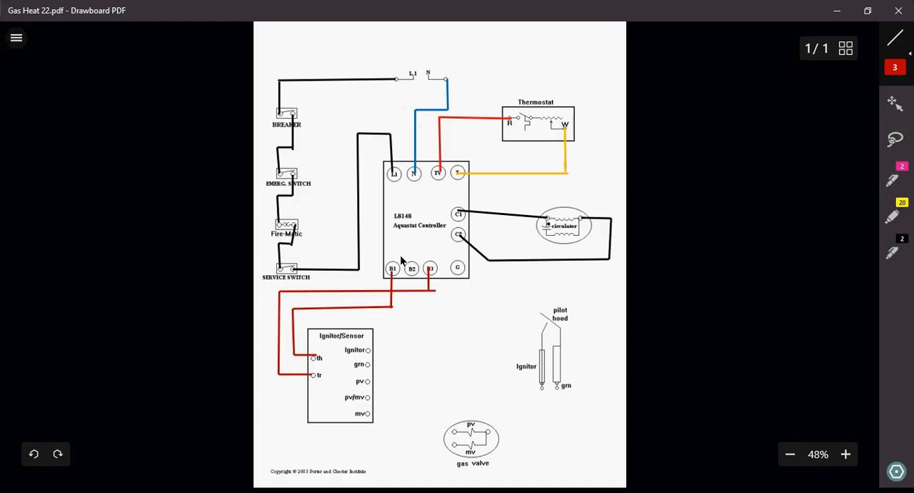
pyautogui.moveTo(404, 270)
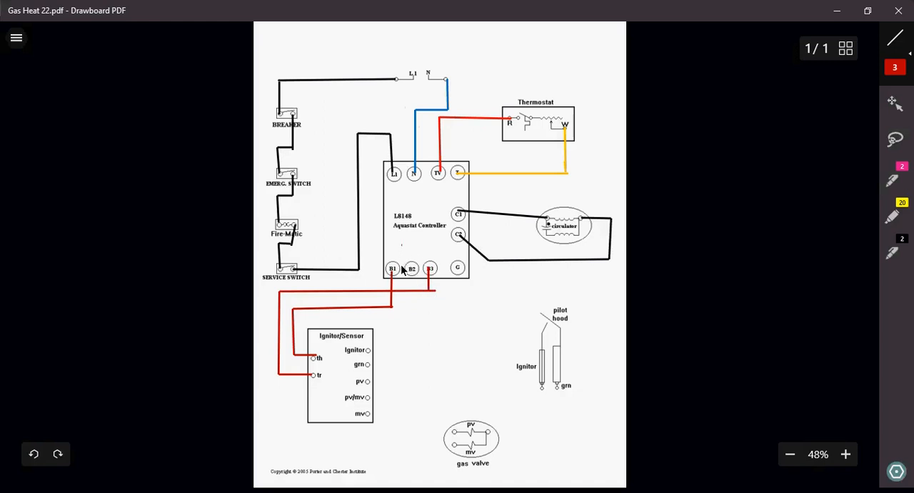
pyautogui.moveTo(402, 277)
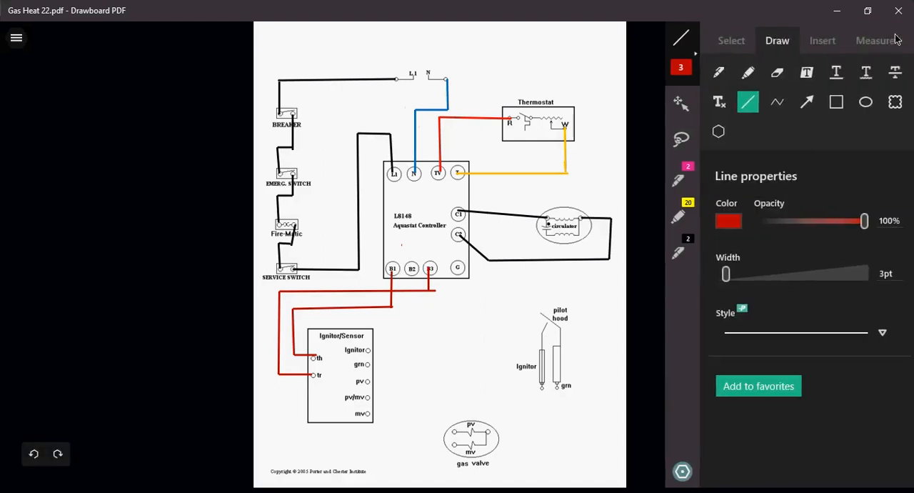
# Draw a dark green ground wire down from the aquastat's G terminal.
pyautogui.click(728, 220)
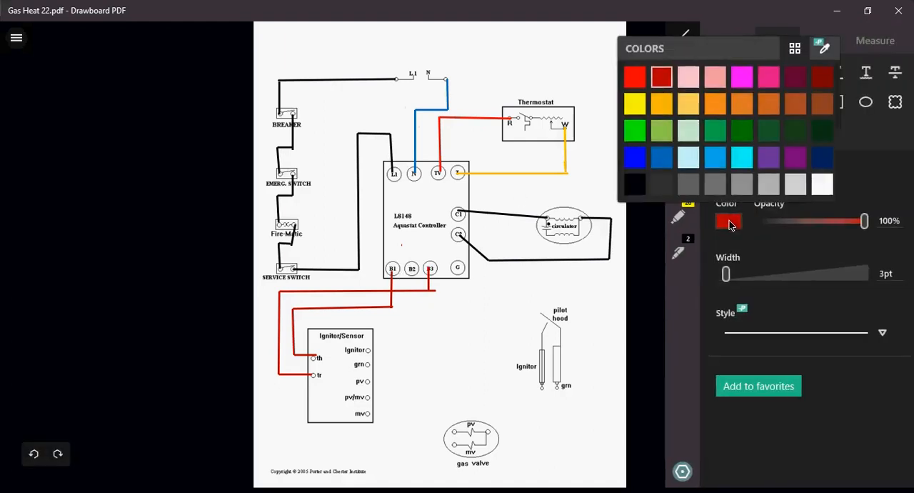
pyautogui.click(741, 131)
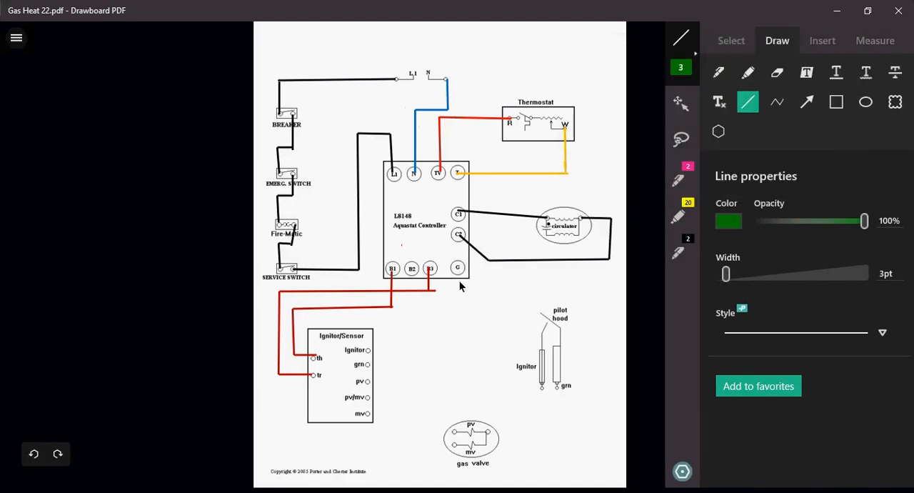
pyautogui.moveTo(458, 278); pyautogui.dragTo(455, 307)
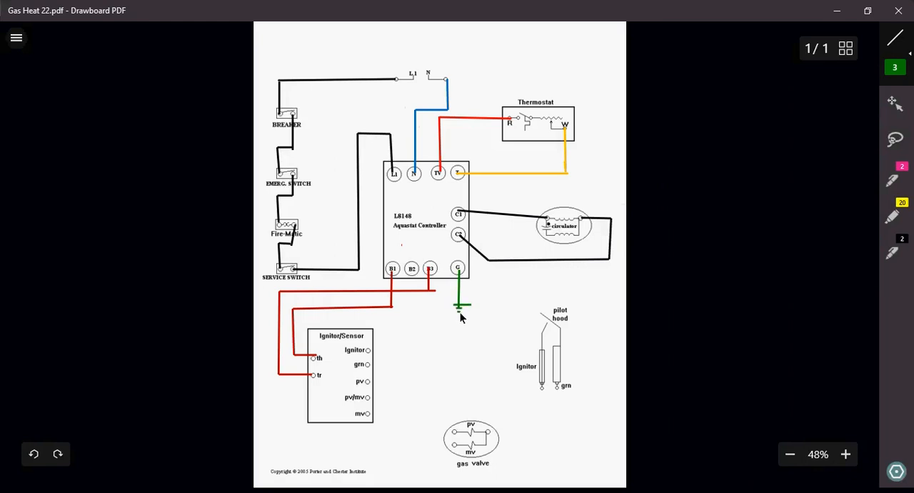
pyautogui.moveTo(359, 307)
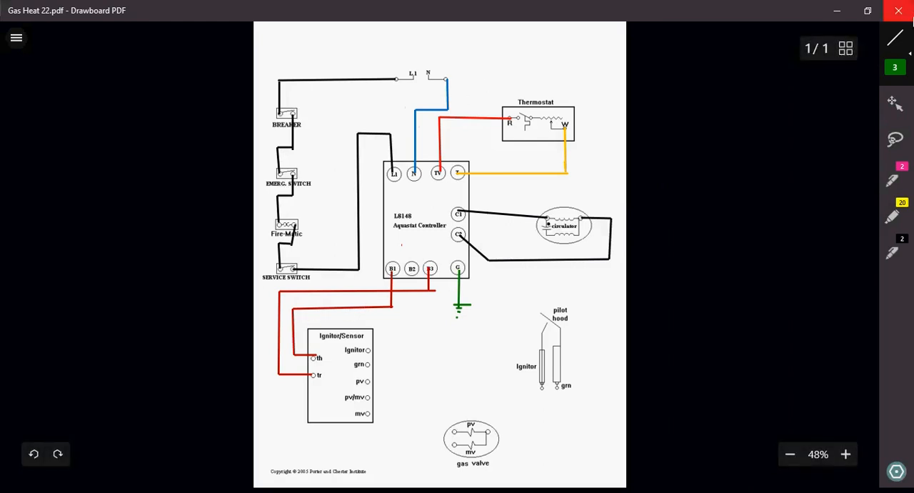
# Switch to blue and draw wires from the pv and mv terminals across to the gas valve.
pyautogui.click(894, 37)
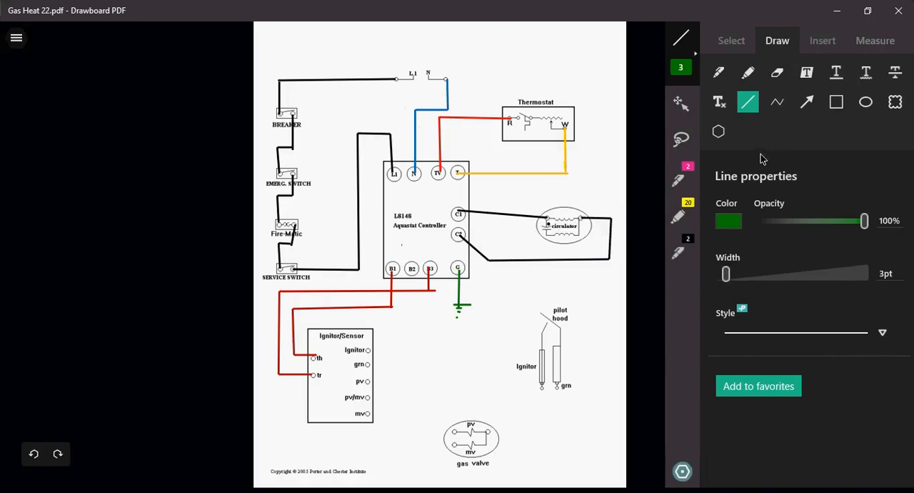
pyautogui.click(729, 220)
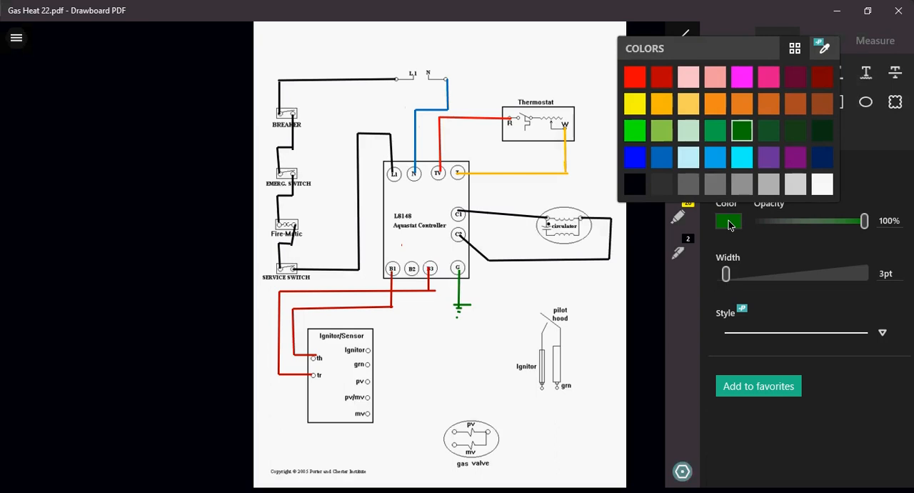
pyautogui.click(714, 157)
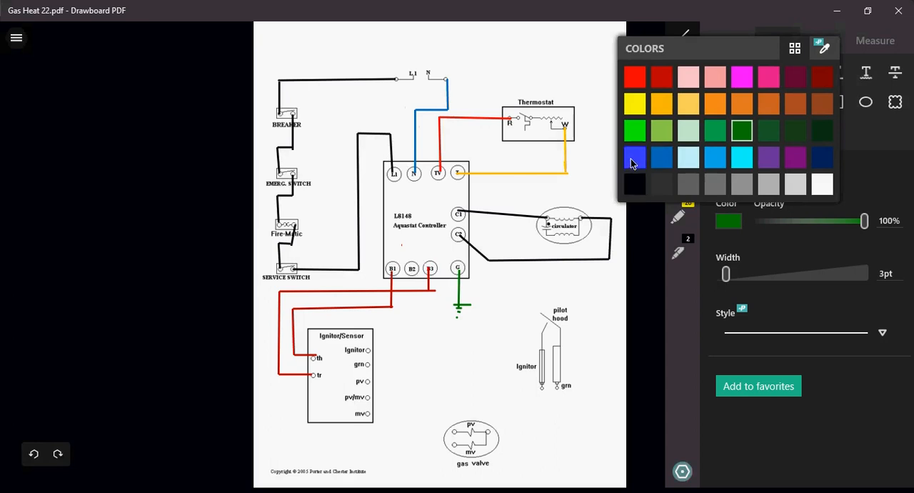
pyautogui.click(634, 158)
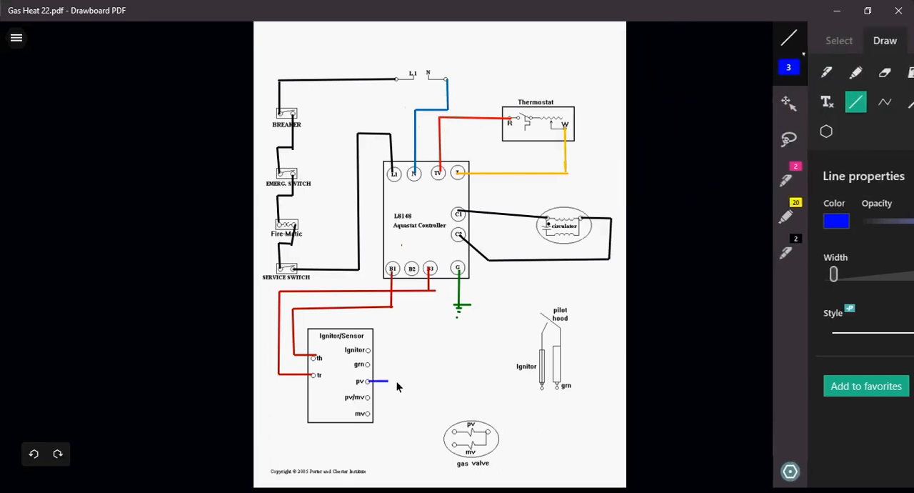
pyautogui.moveTo(368, 381); pyautogui.dragTo(452, 399)
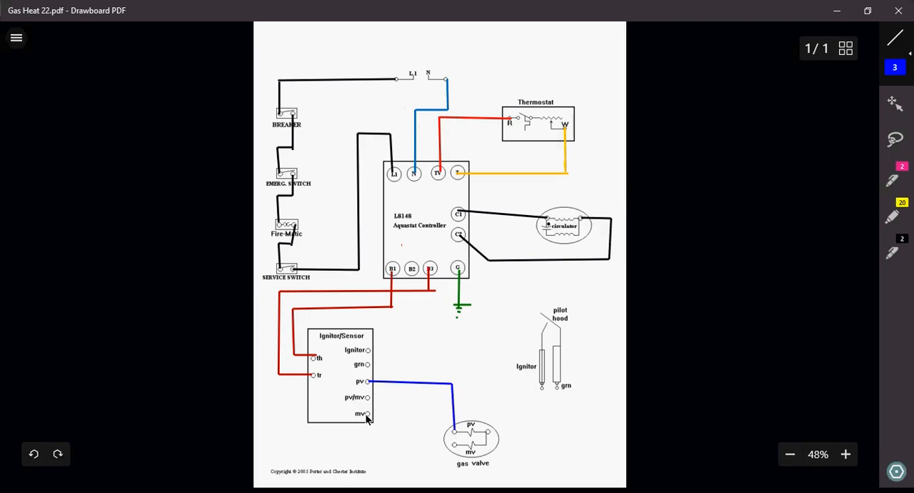
pyautogui.moveTo(368, 413); pyautogui.dragTo(407, 414)
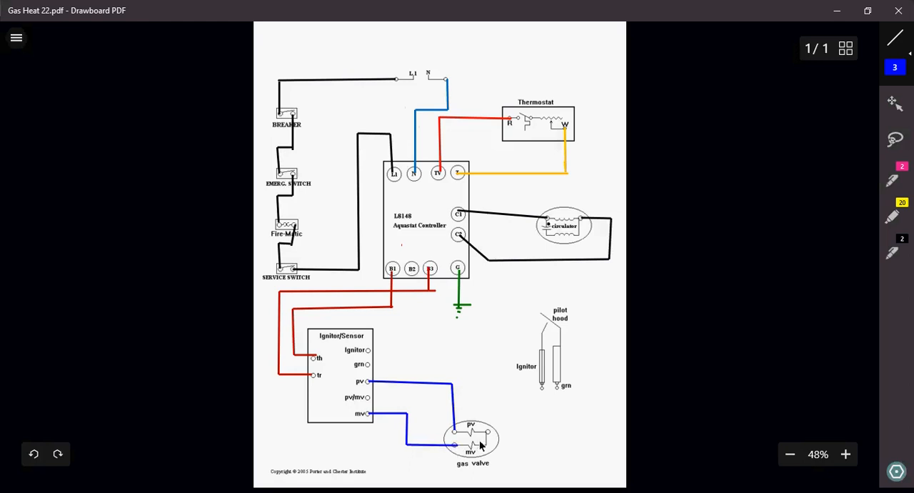
pyautogui.moveTo(486, 434)
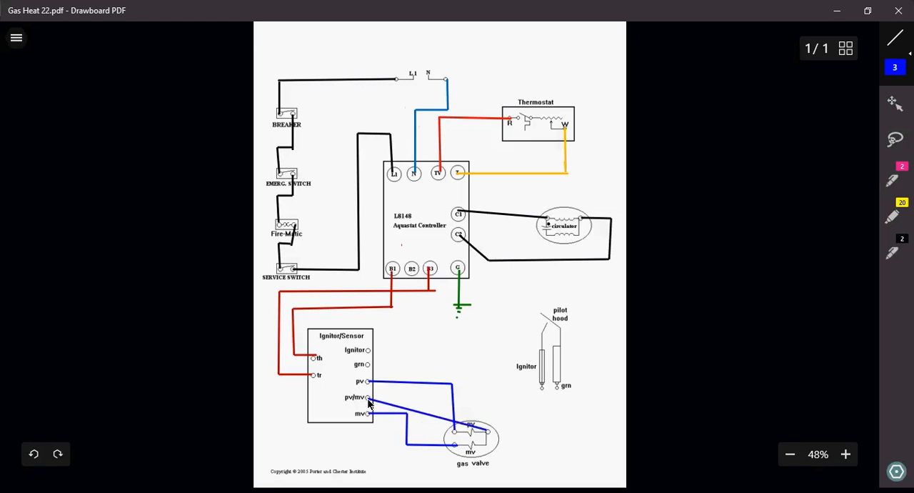
# Switch to pink and draw a wire from the Ignitor terminal across and down to the igniter.
pyautogui.click(895, 38)
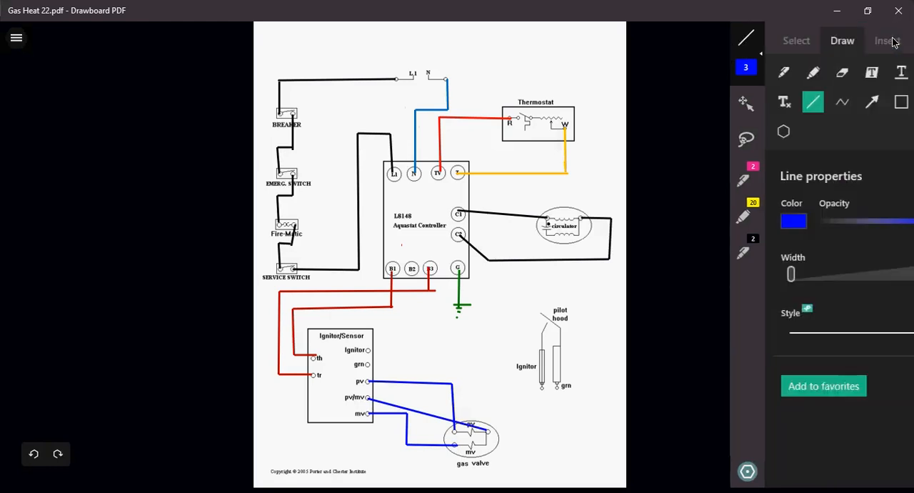
pyautogui.click(793, 221)
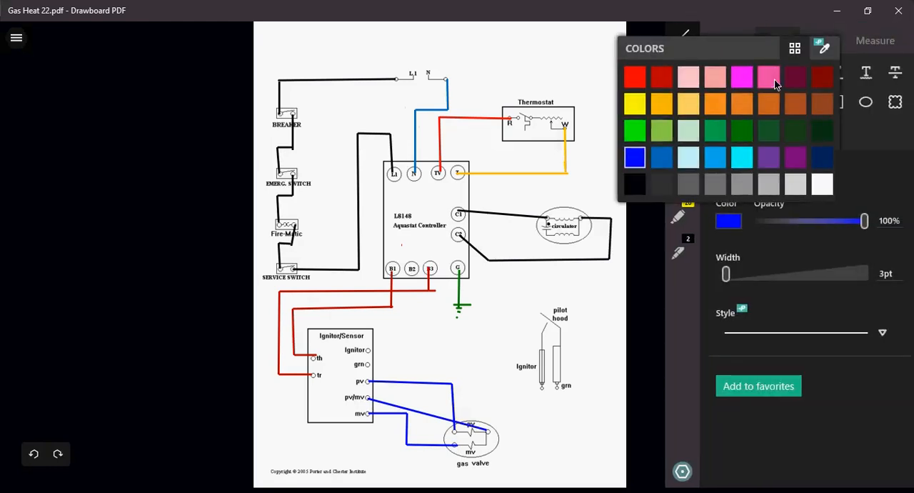
pyautogui.click(767, 77)
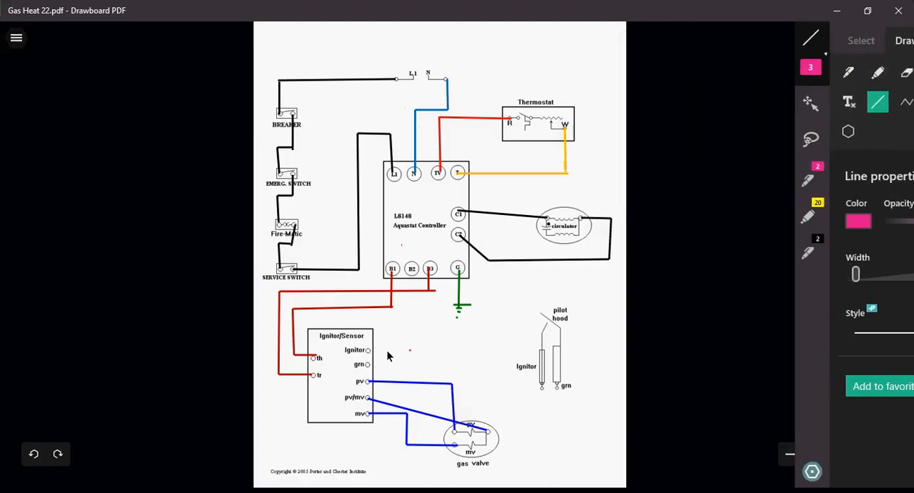
pyautogui.moveTo(370, 350); pyautogui.dragTo(479, 350)
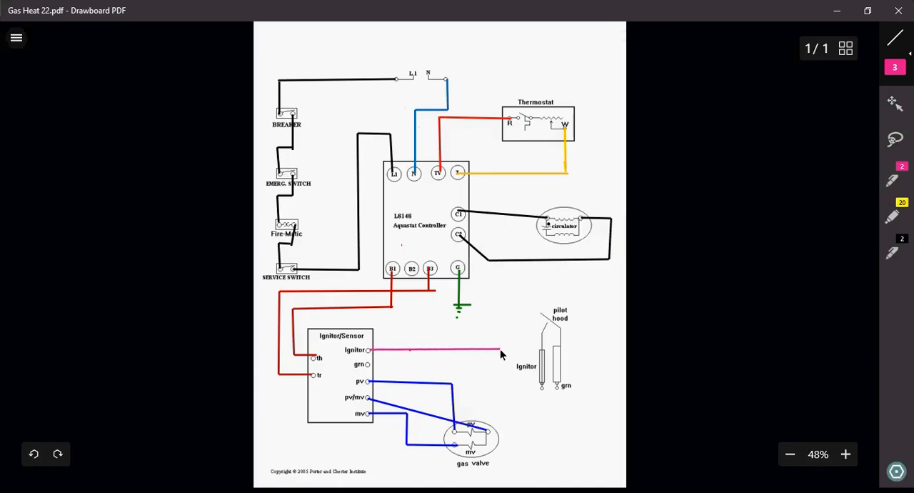
pyautogui.moveTo(500, 353); pyautogui.dragTo(500, 388)
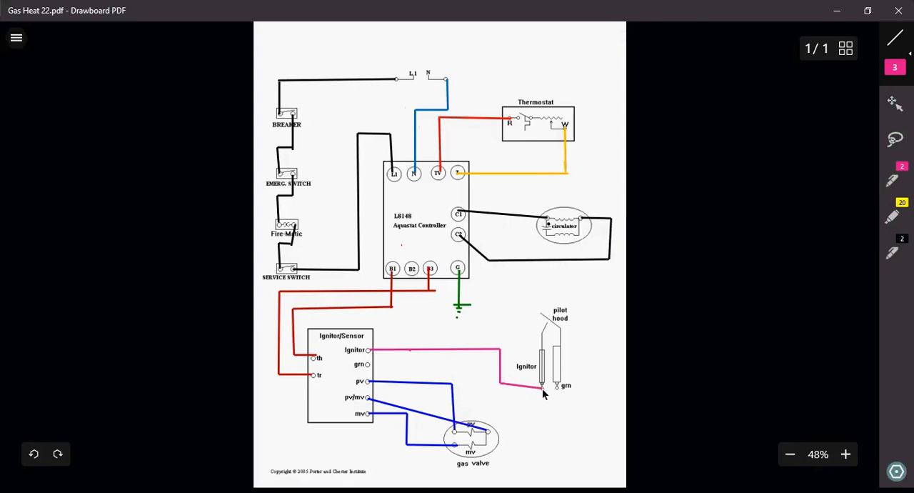
pyautogui.moveTo(883, 43)
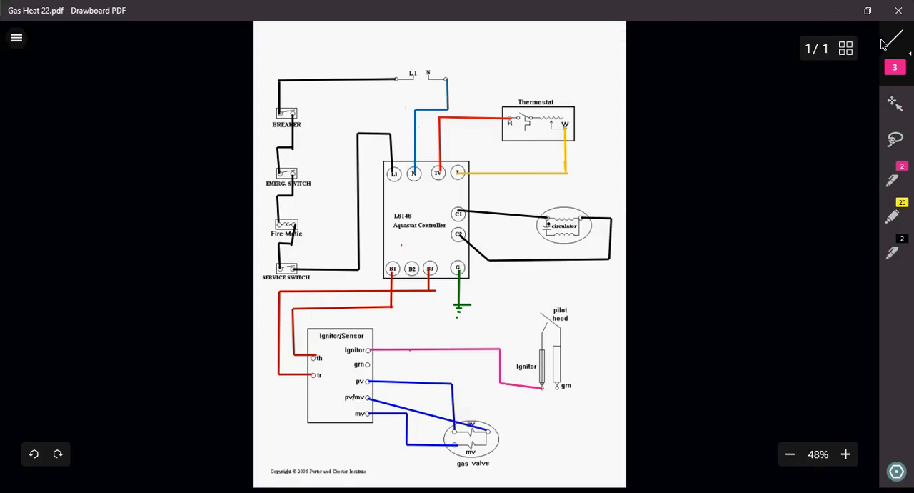
# Draw a green wire from the ignitor module's grn terminal to the igniter's grn terminal.
pyautogui.click(894, 38)
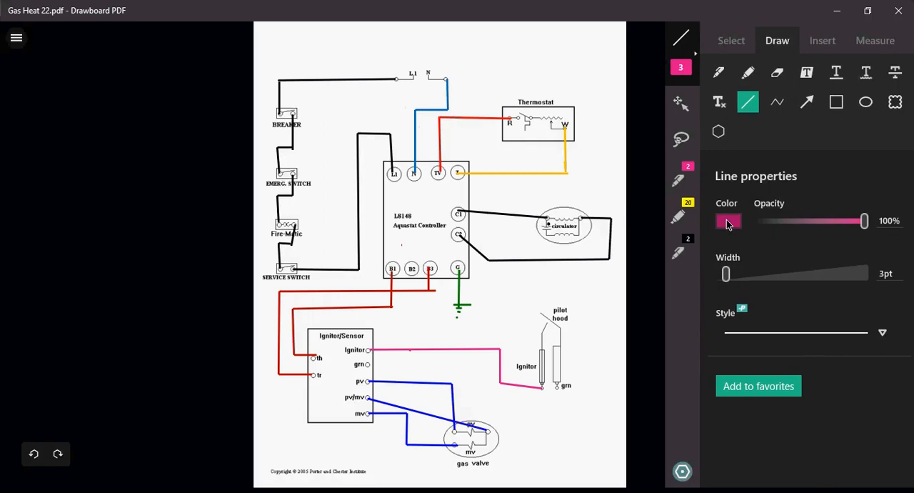
pyautogui.click(728, 221)
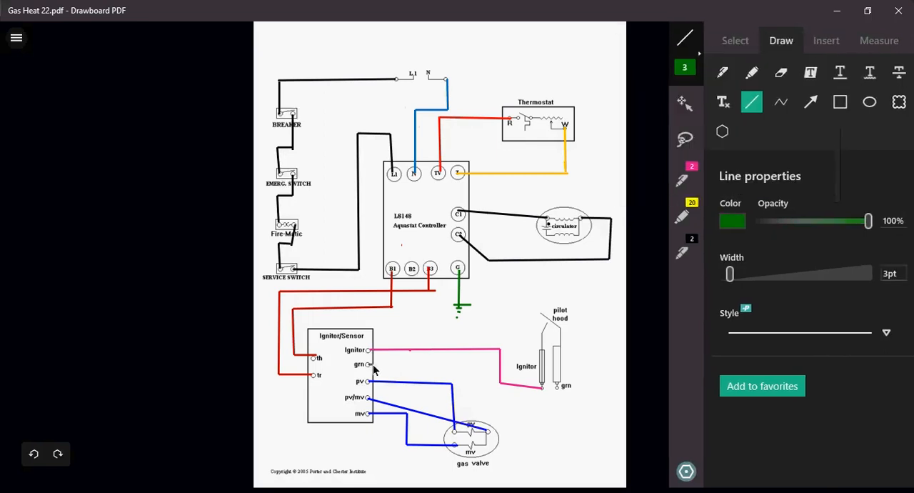
pyautogui.moveTo(371, 369); pyautogui.dragTo(478, 369)
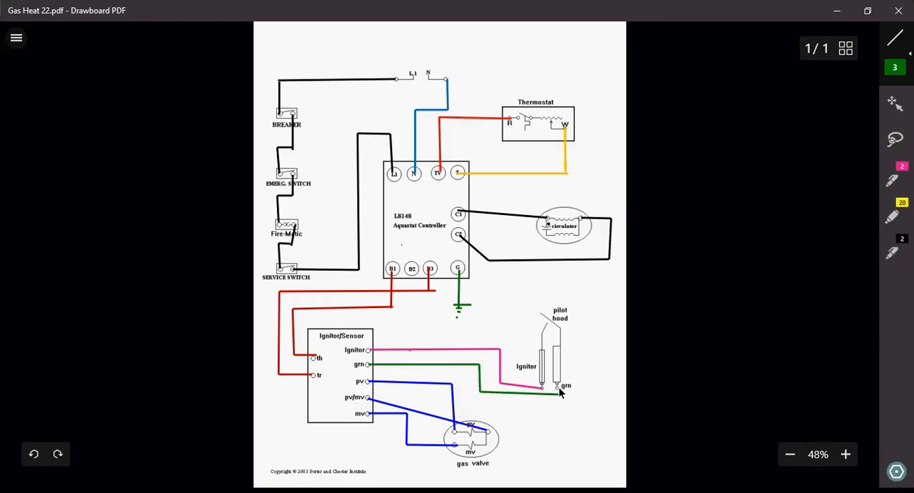
pyautogui.moveTo(559, 399)
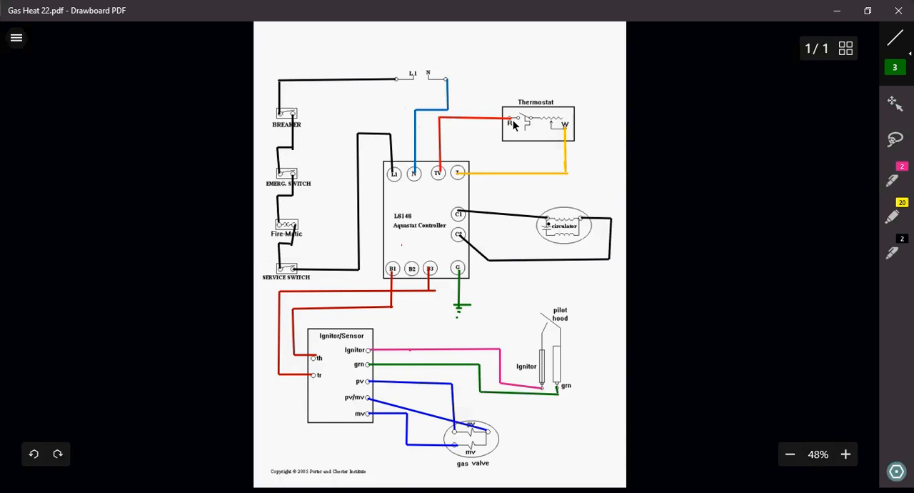
pyautogui.moveTo(475, 170)
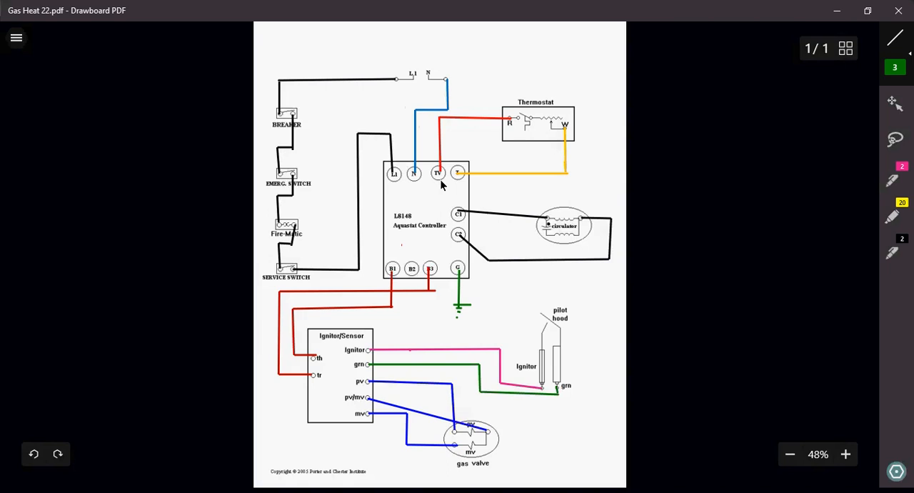
pyautogui.moveTo(415, 265)
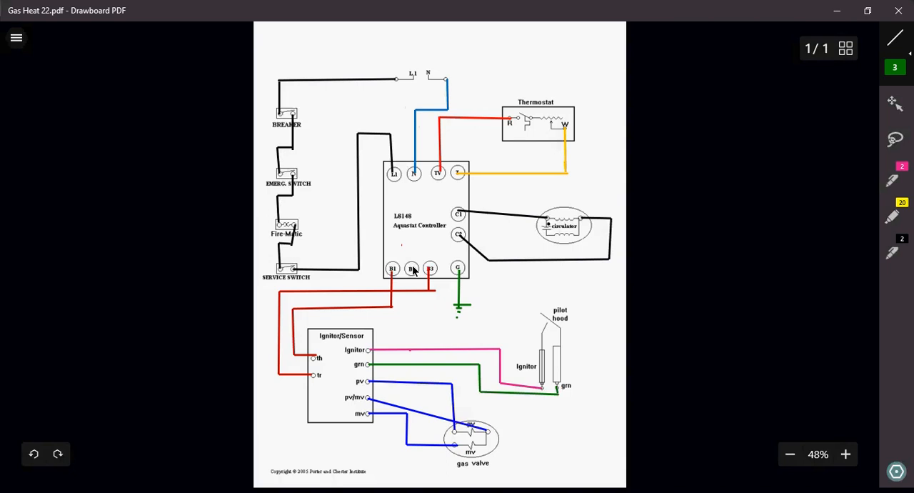
pyautogui.moveTo(377, 317)
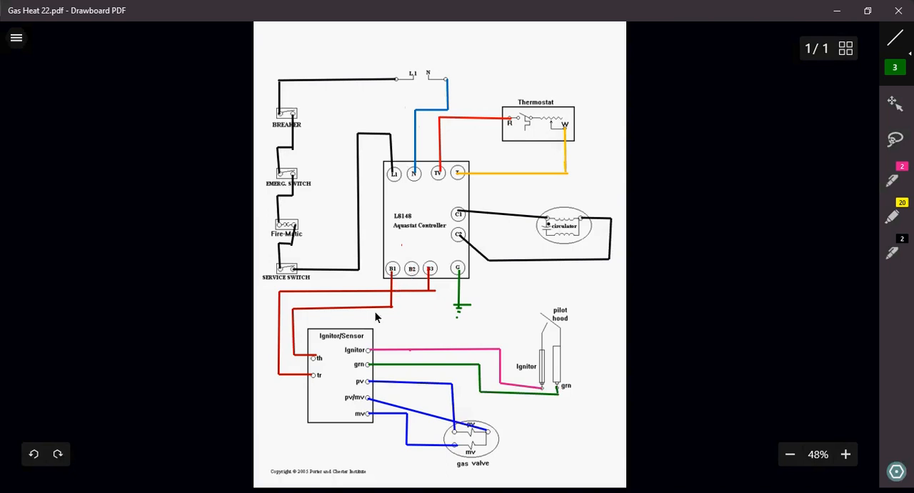
pyautogui.moveTo(329, 371)
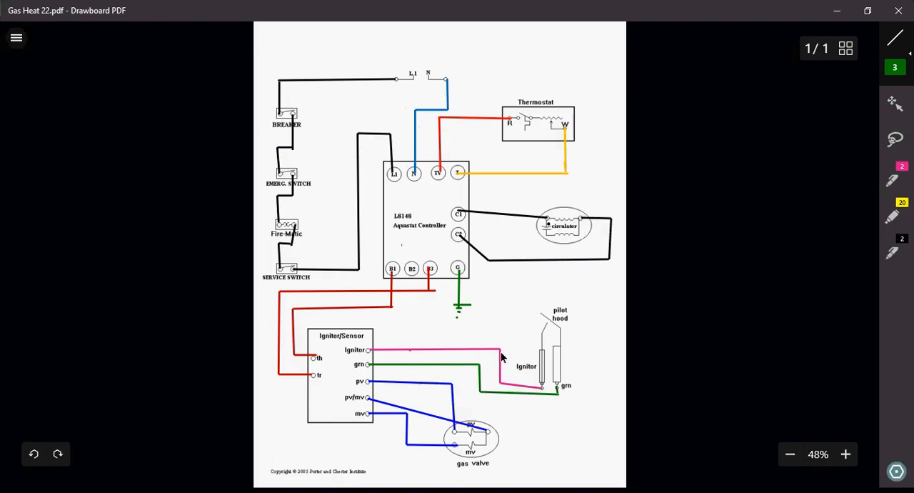
pyautogui.moveTo(556, 351)
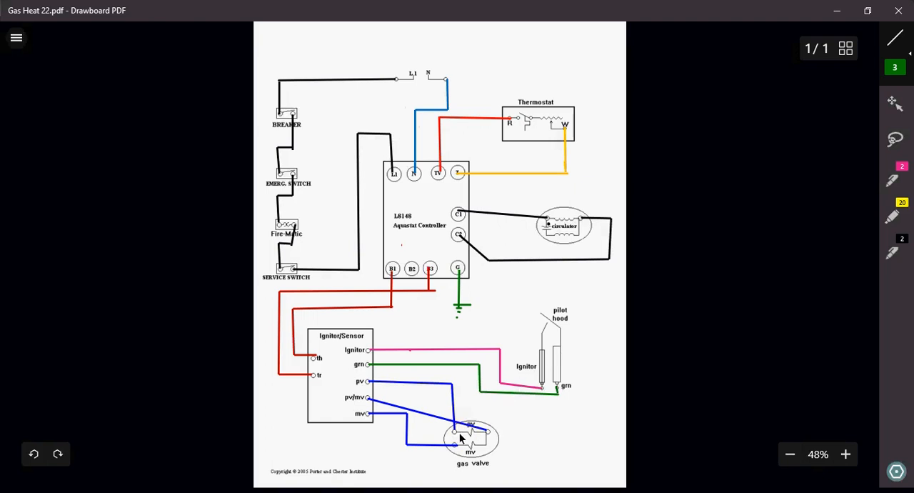
pyautogui.moveTo(455, 437)
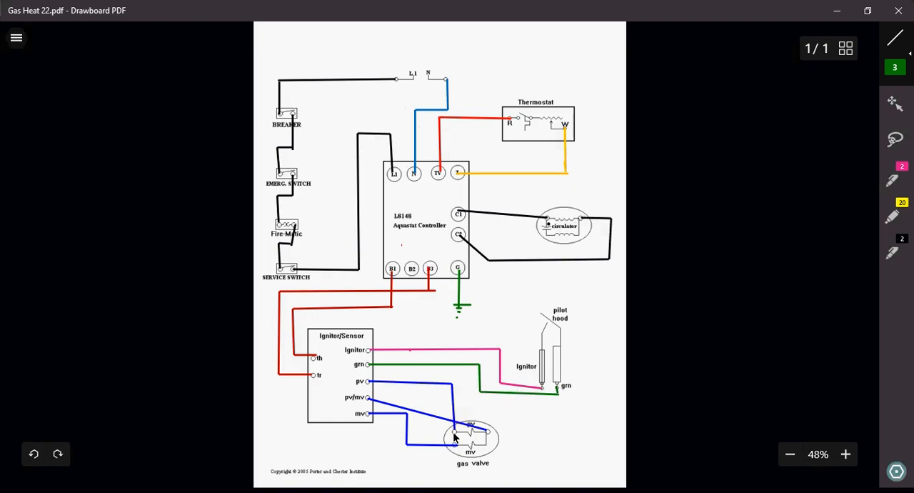